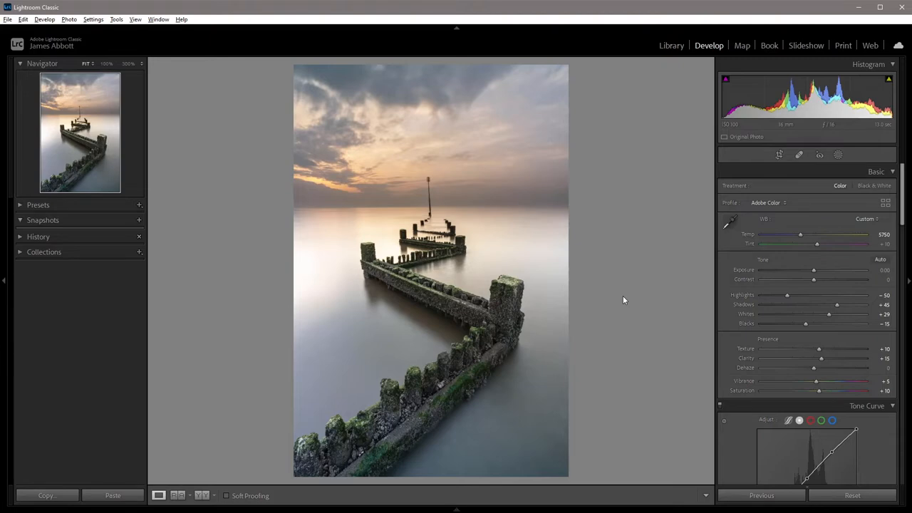
mouse_move(709, 275)
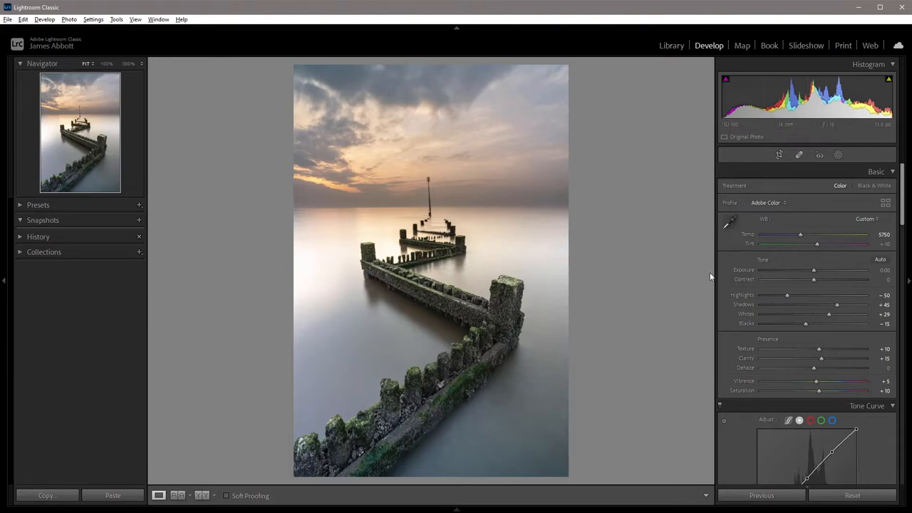
mouse_move(790, 143)
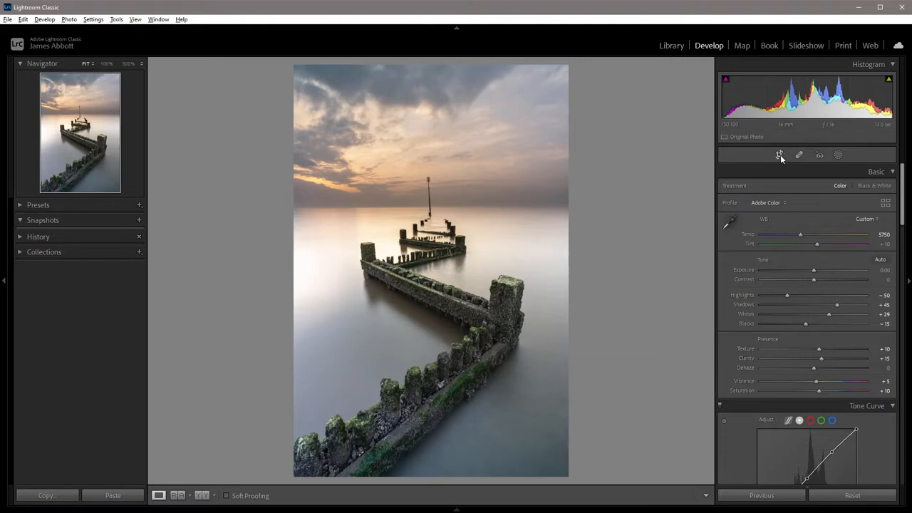
mouse_move(661, 179)
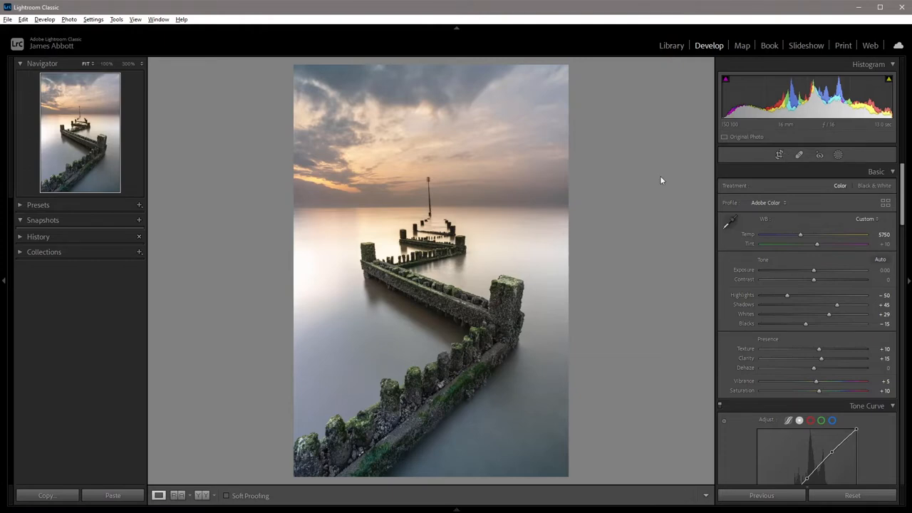
Enter Crop & Straighten and pick the 2 x 3 / 4 x 6 portrait aspect preset for the pier photo
click(778, 154)
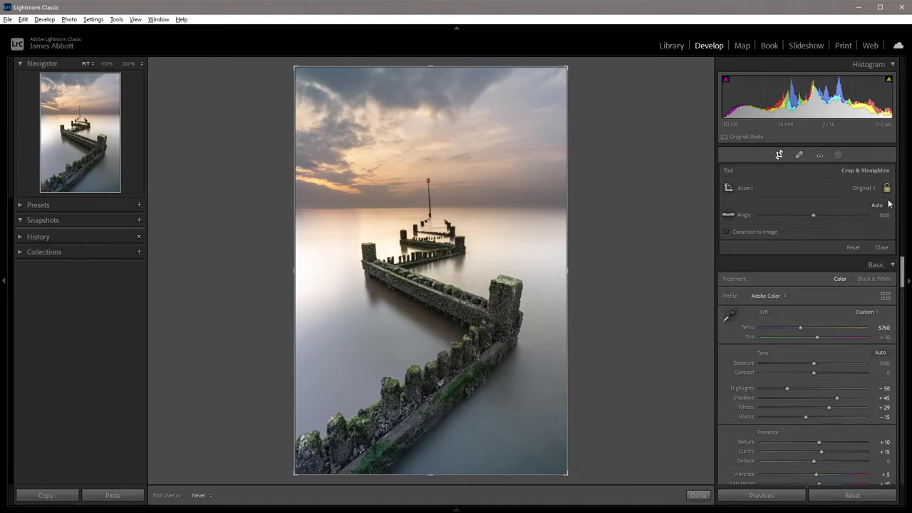
mouse_move(874, 191)
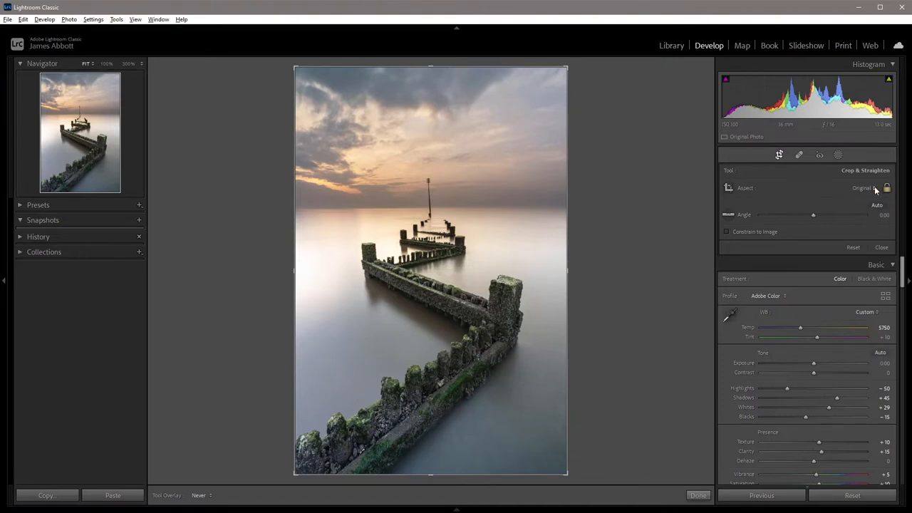
click(863, 188)
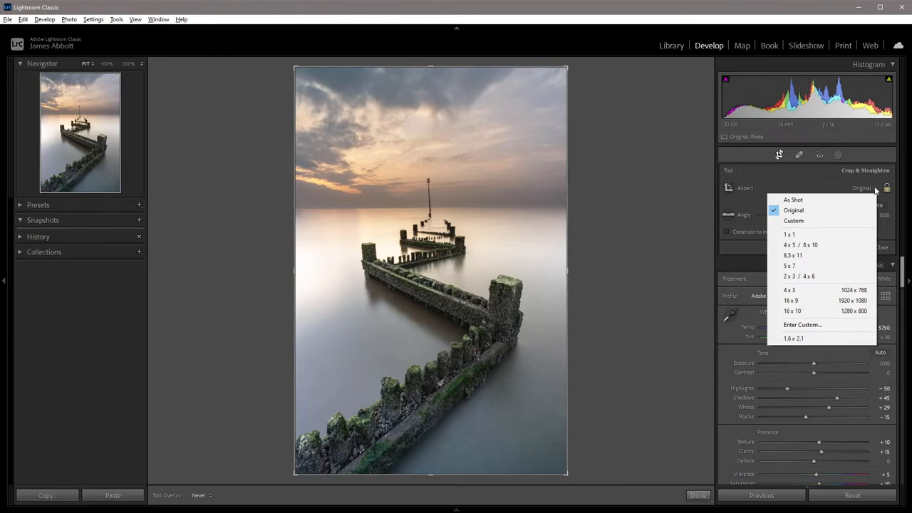
click(792, 199)
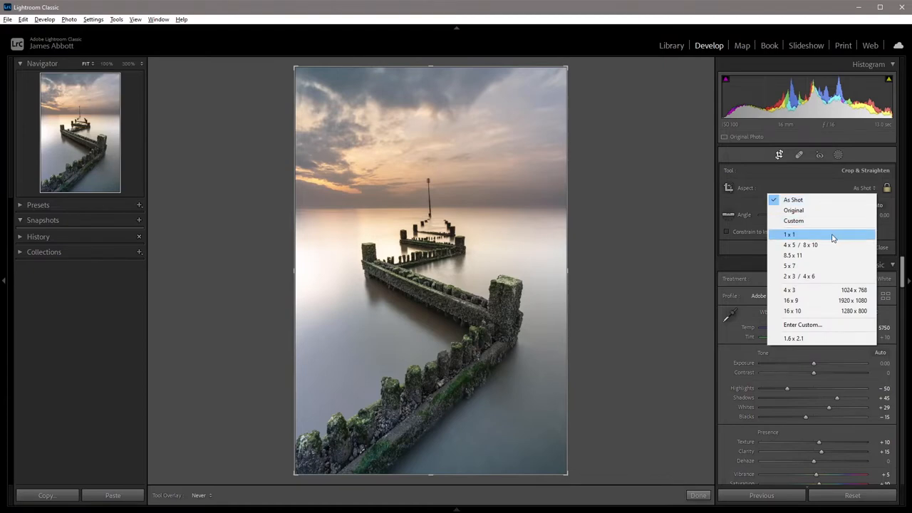
mouse_move(818, 276)
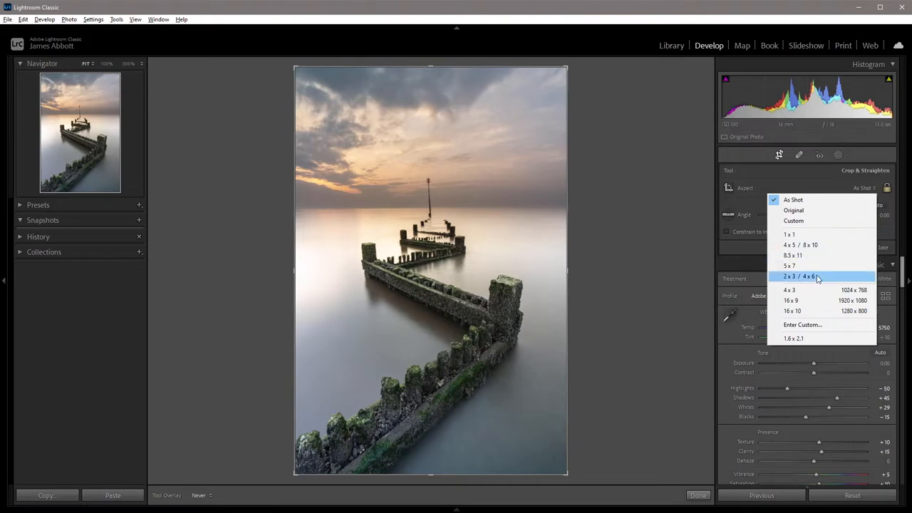
click(794, 209)
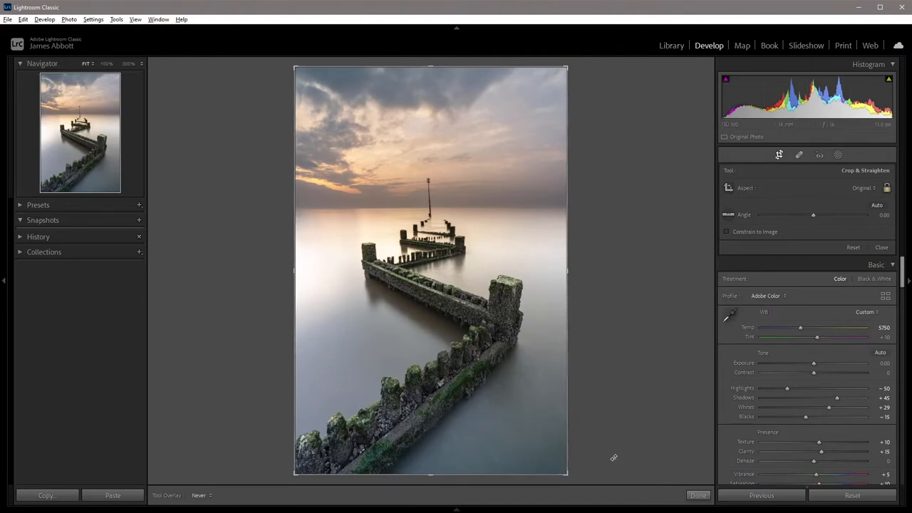
mouse_move(539, 239)
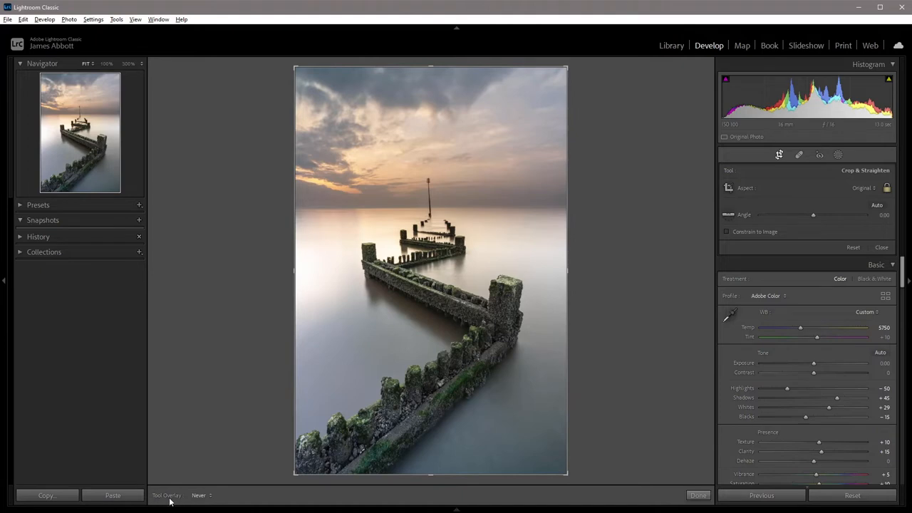
mouse_move(214, 496)
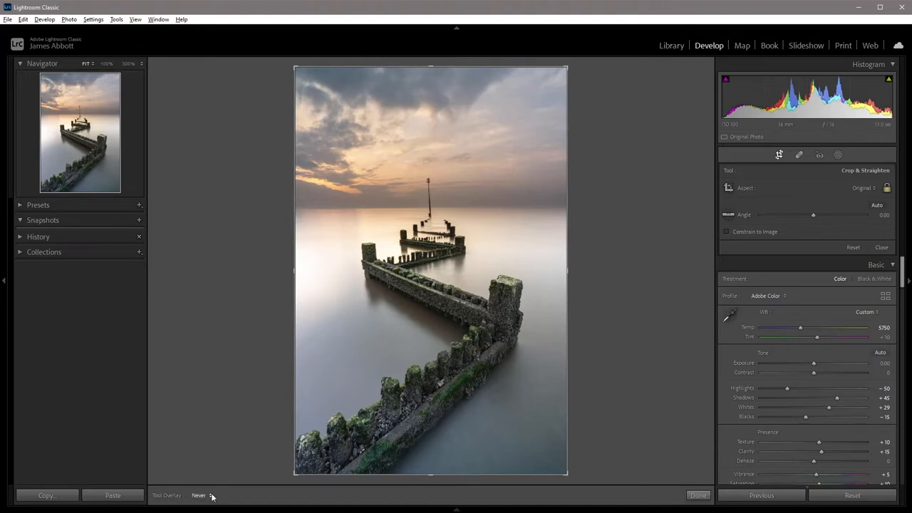
mouse_move(214, 495)
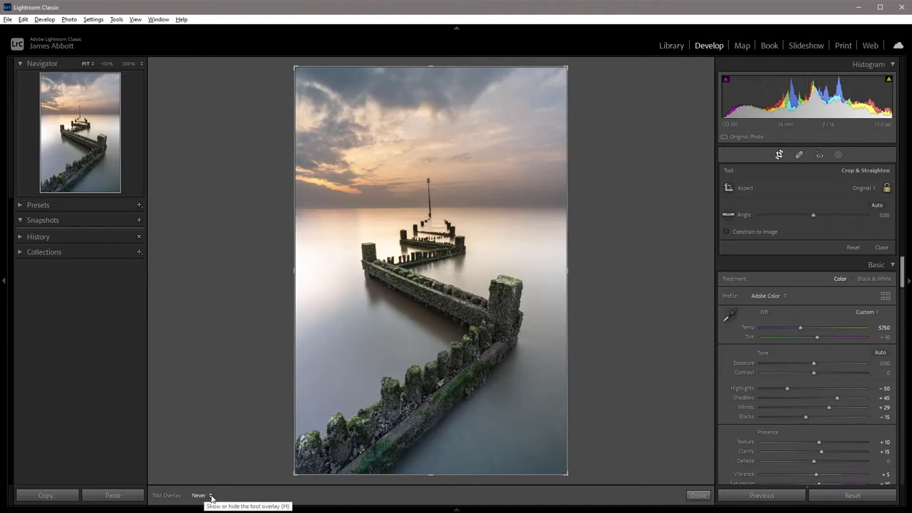
Set the crop Tool Overlay from Auto to Always so the thirds grid stays visible
click(205, 495)
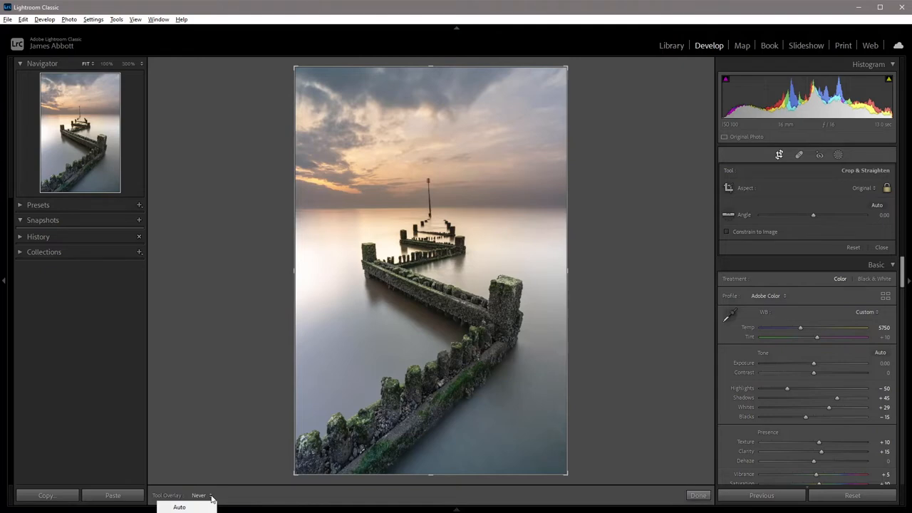
click(183, 507)
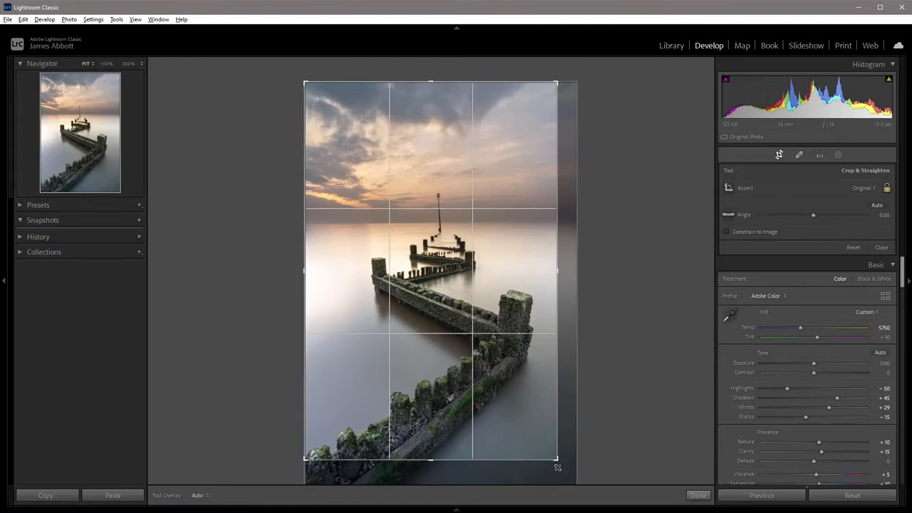
drag(557, 459, 567, 473)
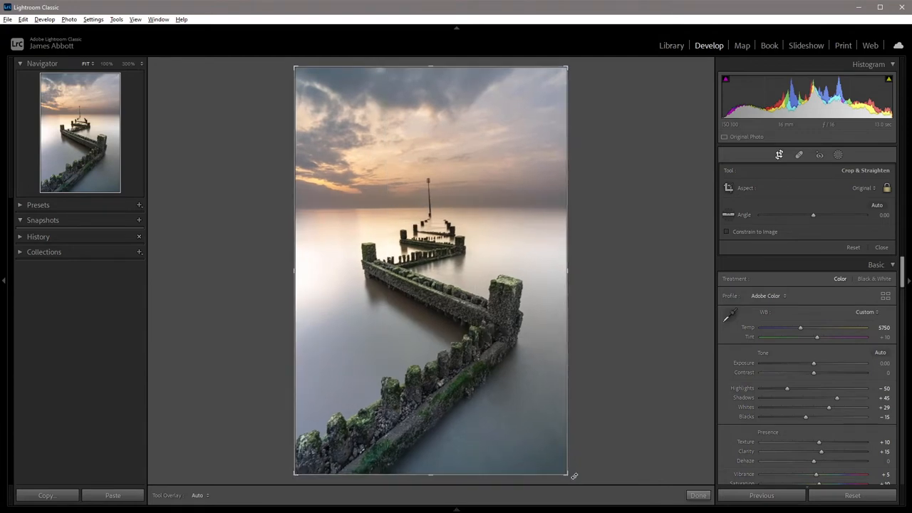
mouse_move(583, 441)
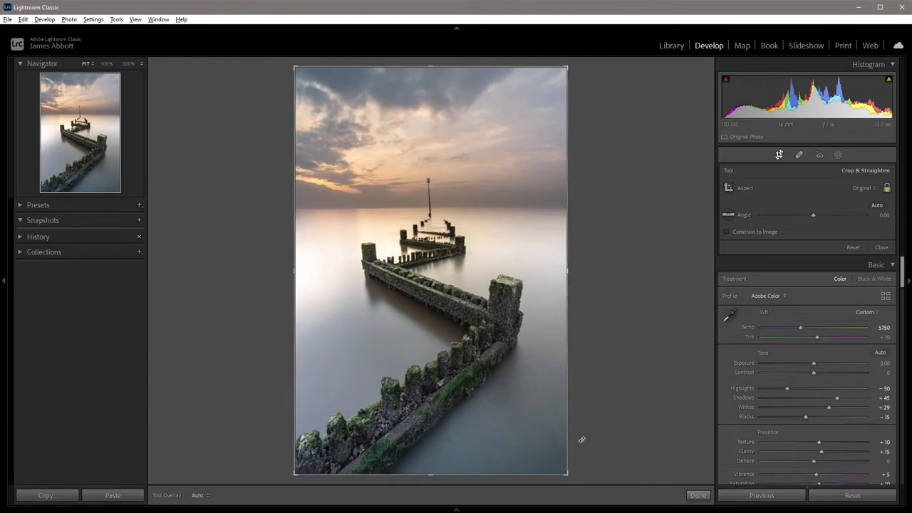
click(201, 495)
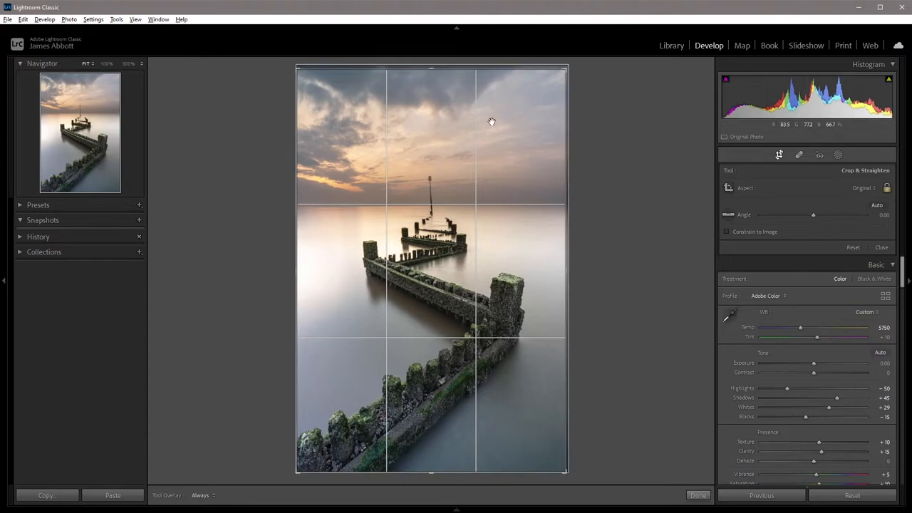
mouse_move(434, 211)
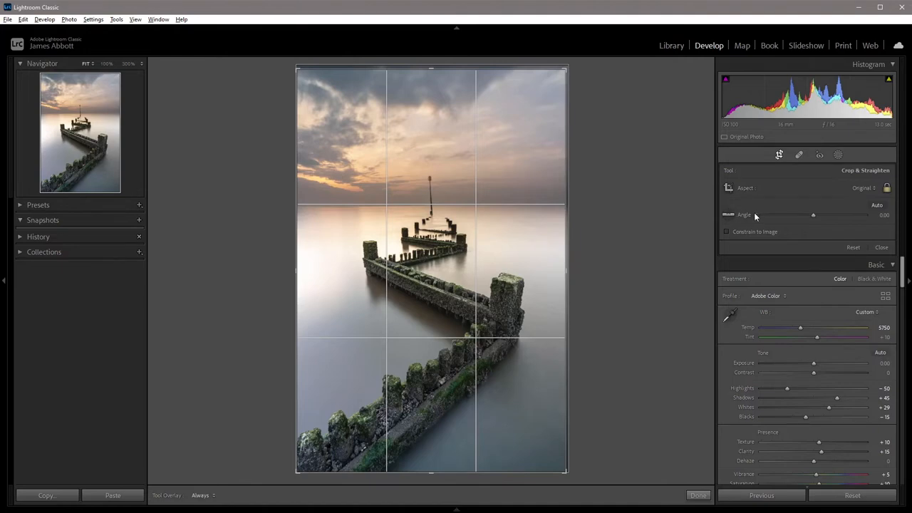
mouse_move(748, 216)
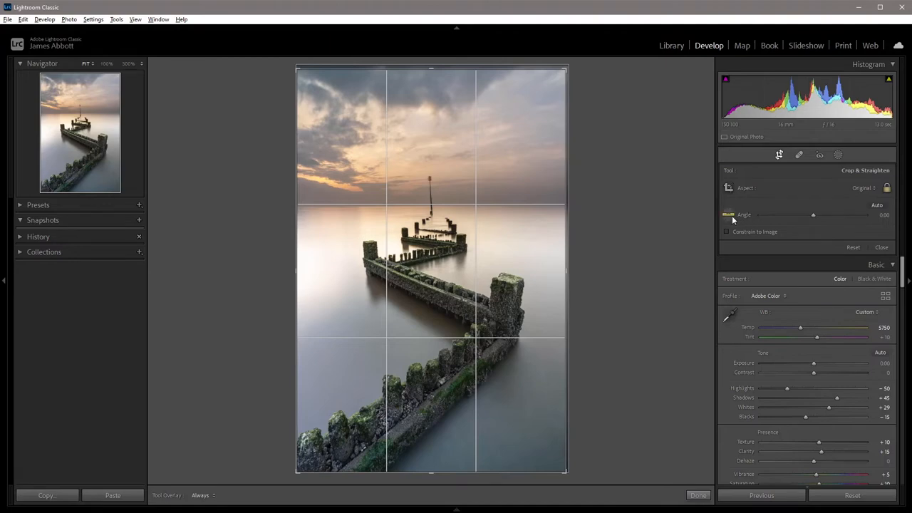
mouse_move(728, 215)
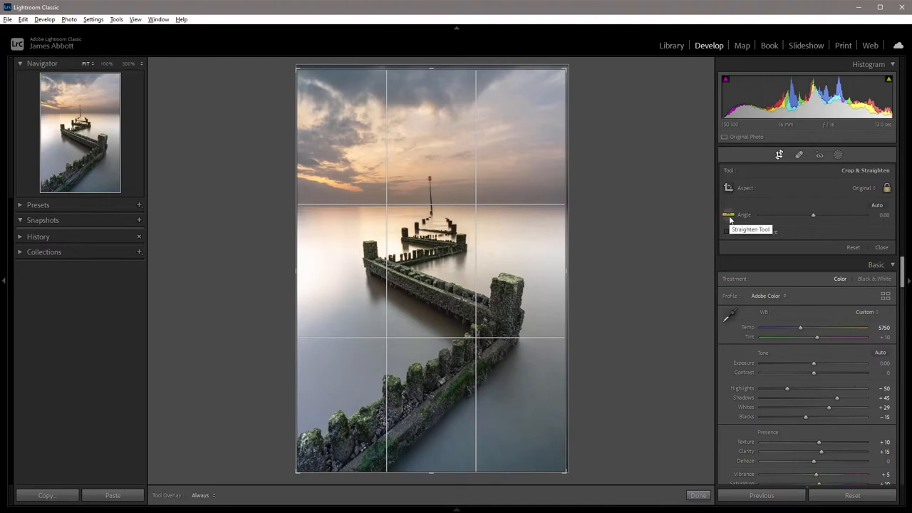
mouse_move(798, 230)
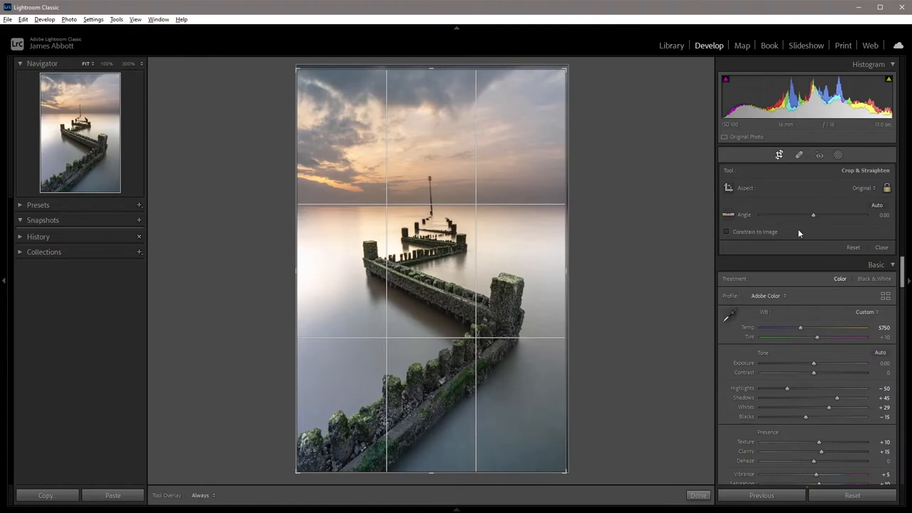
mouse_move(805, 226)
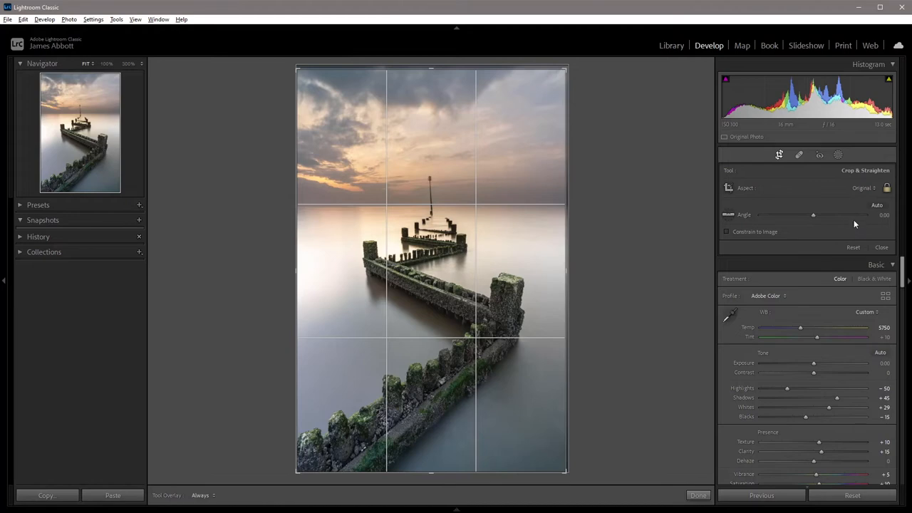
mouse_move(876, 207)
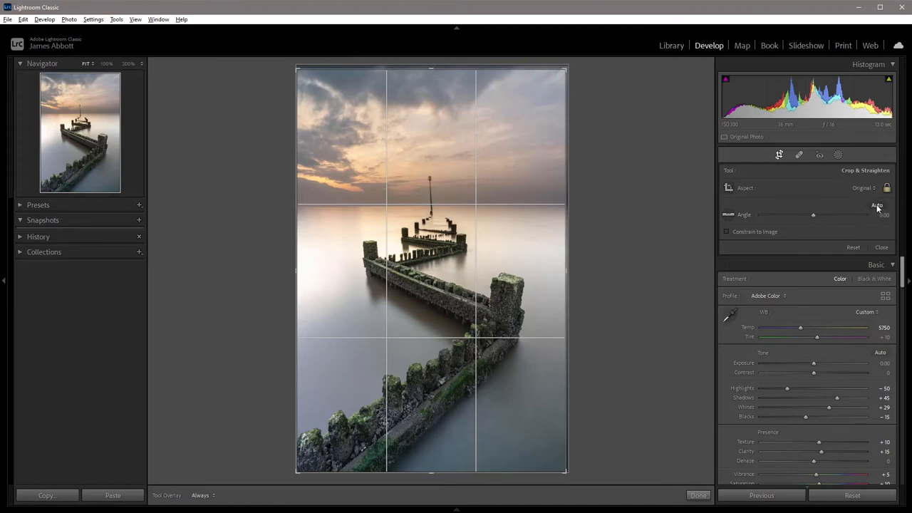
drag(811, 214, 814, 214)
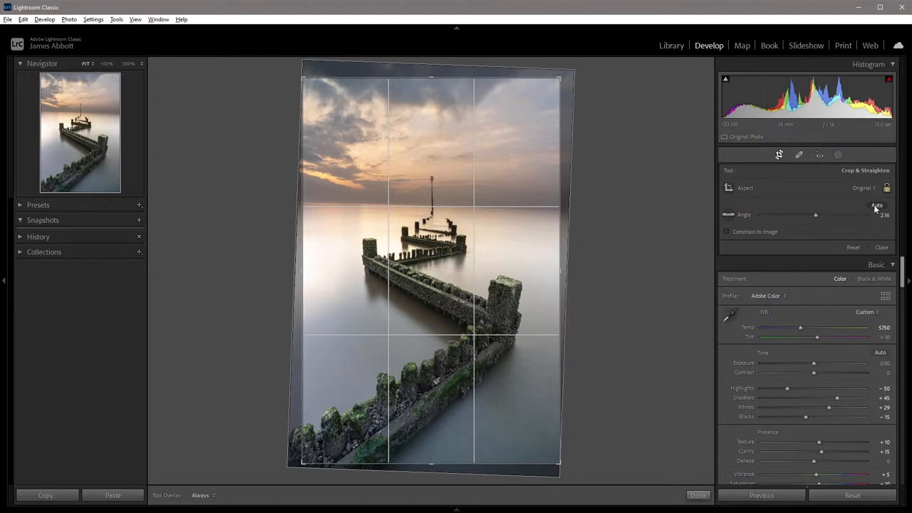
mouse_move(843, 203)
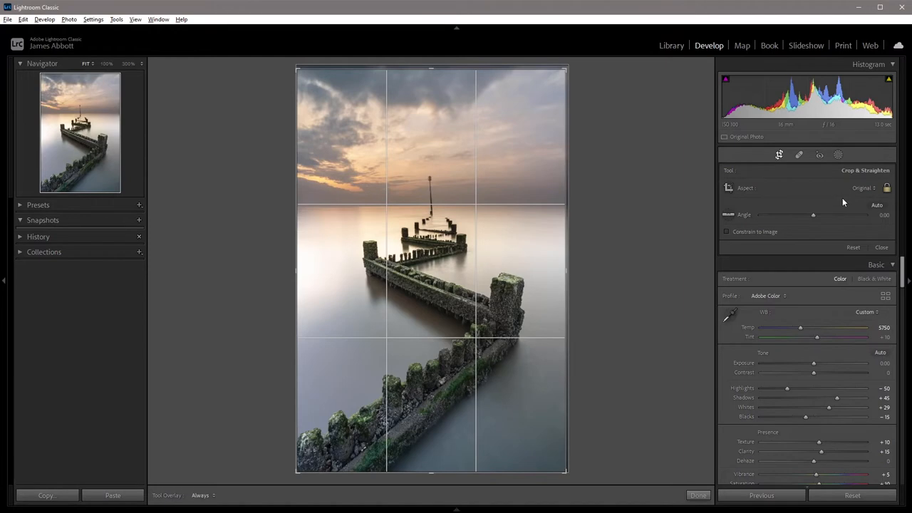
drag(812, 213, 810, 213)
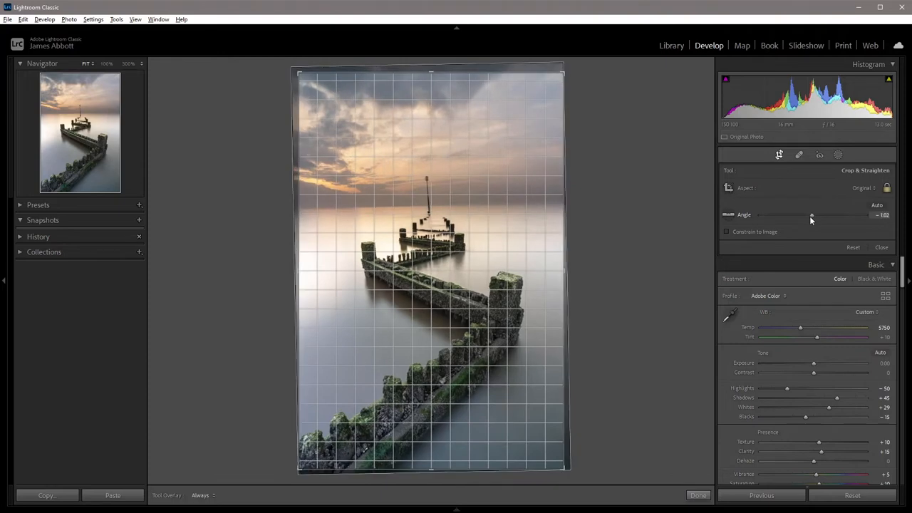
drag(810, 213, 809, 213)
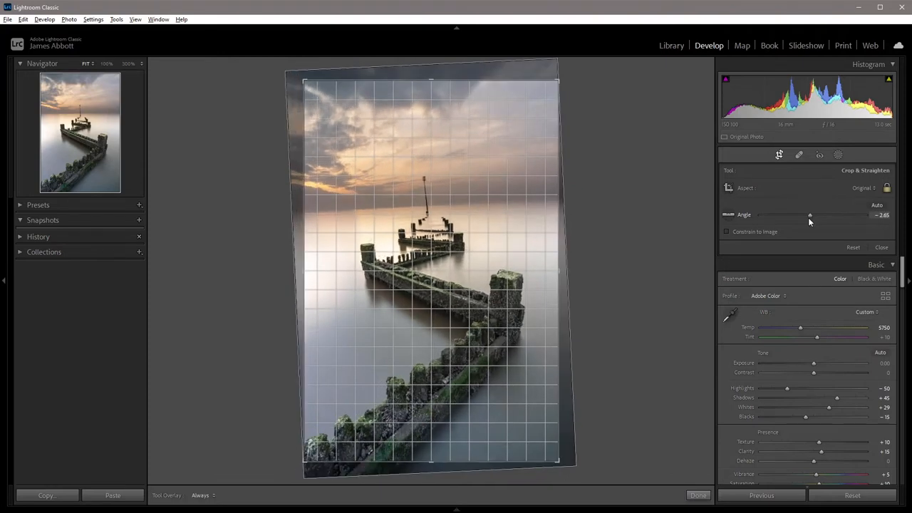
drag(809, 214, 810, 214)
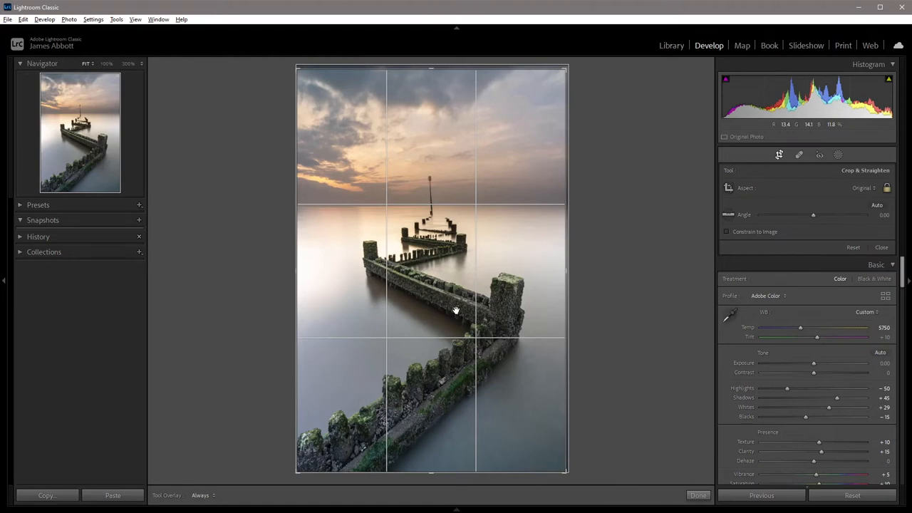
mouse_move(447, 213)
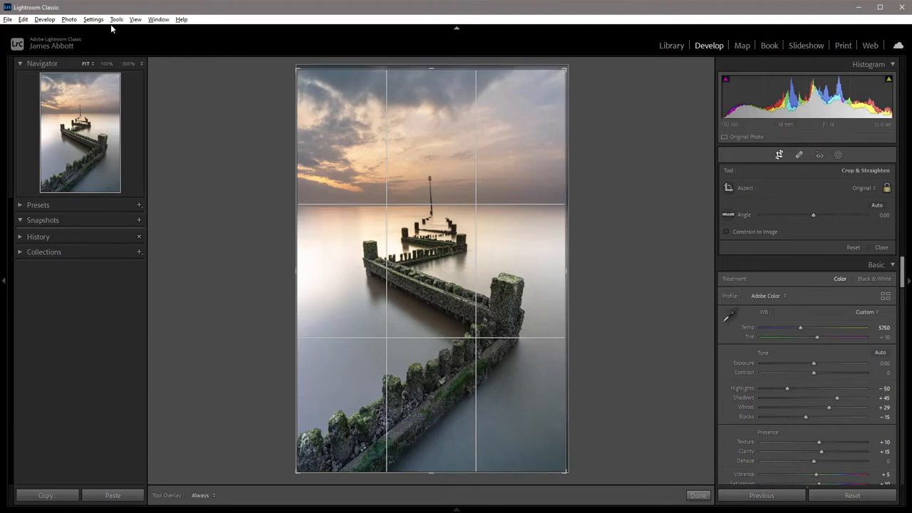
click(120, 20)
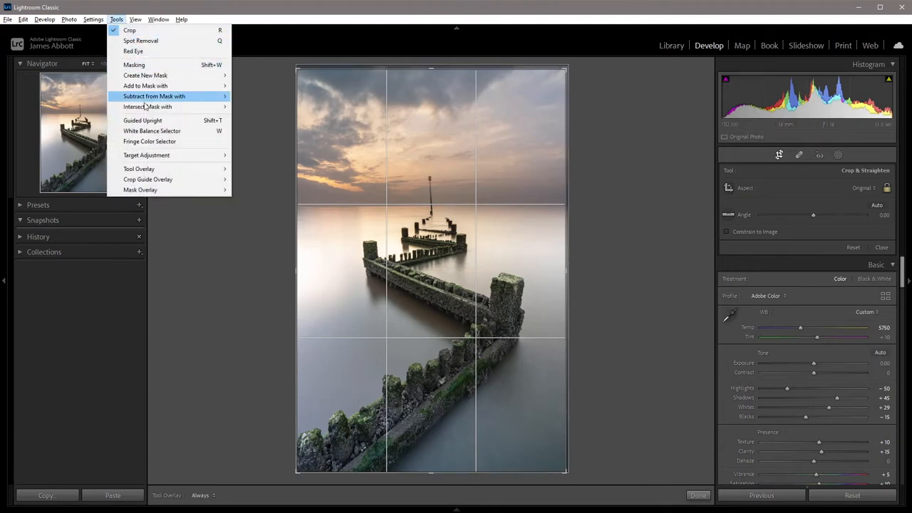
mouse_move(148, 180)
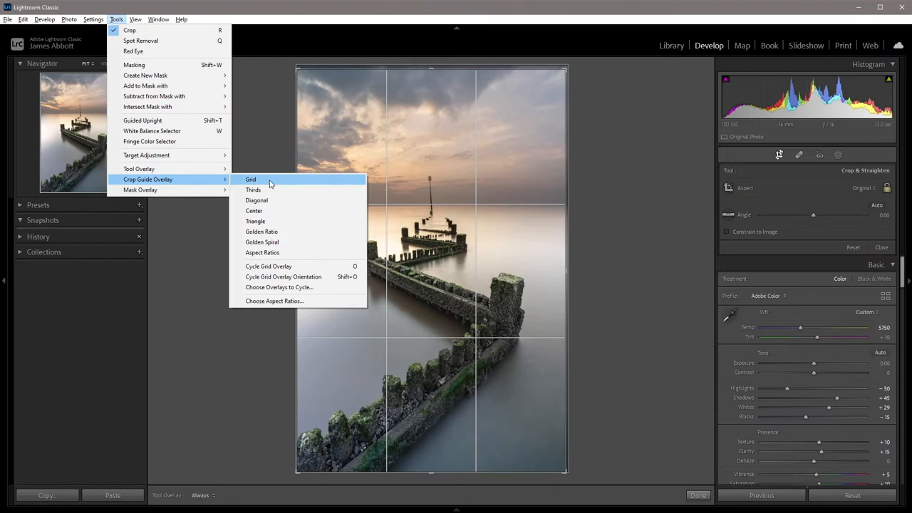
mouse_move(274, 191)
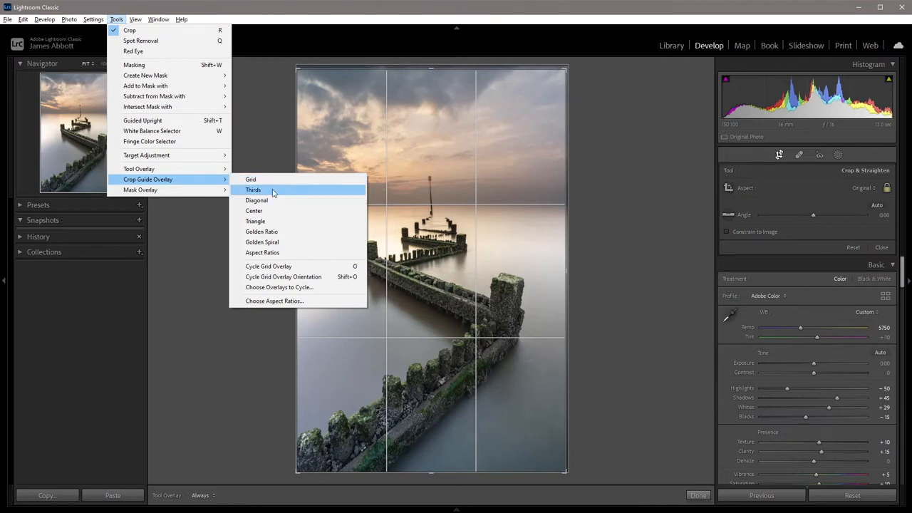
mouse_move(277, 202)
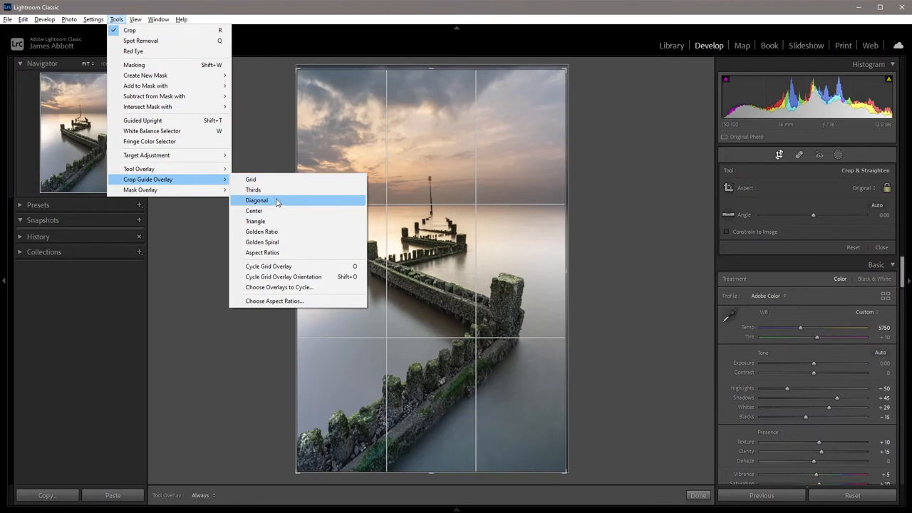
mouse_move(279, 233)
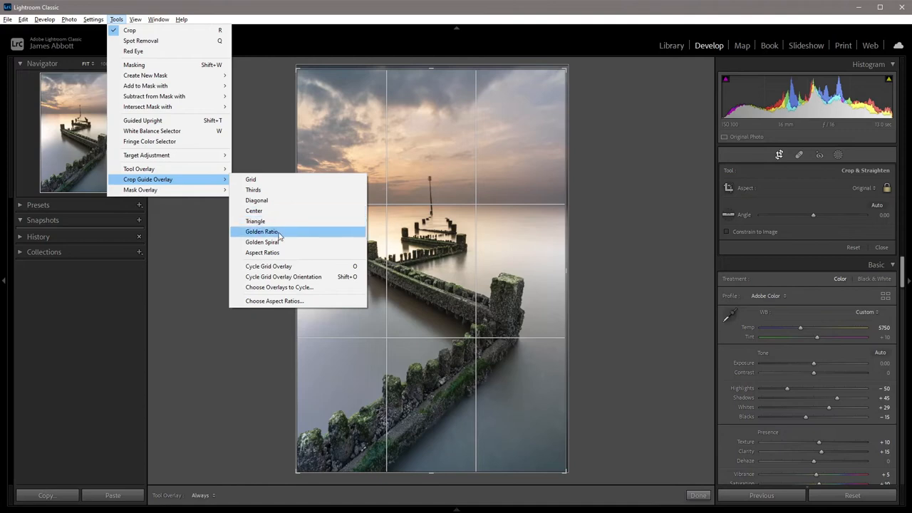
mouse_move(262, 252)
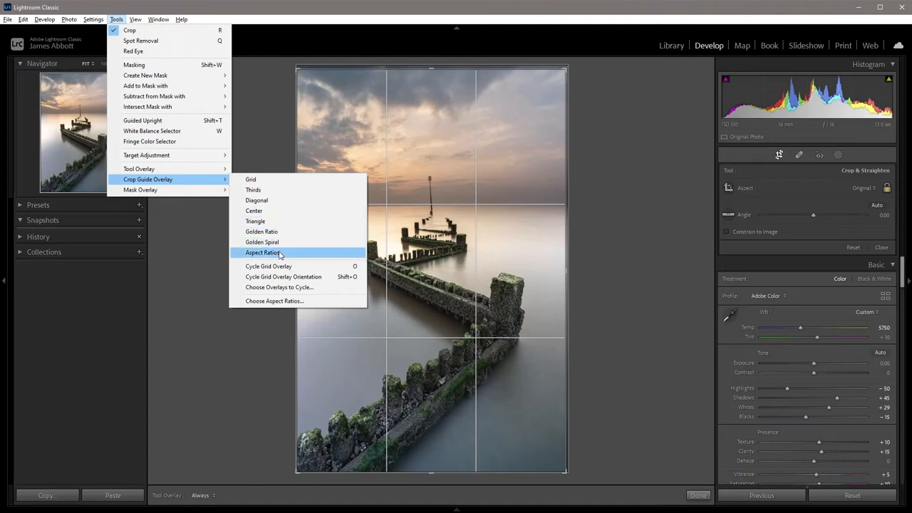
mouse_move(262, 230)
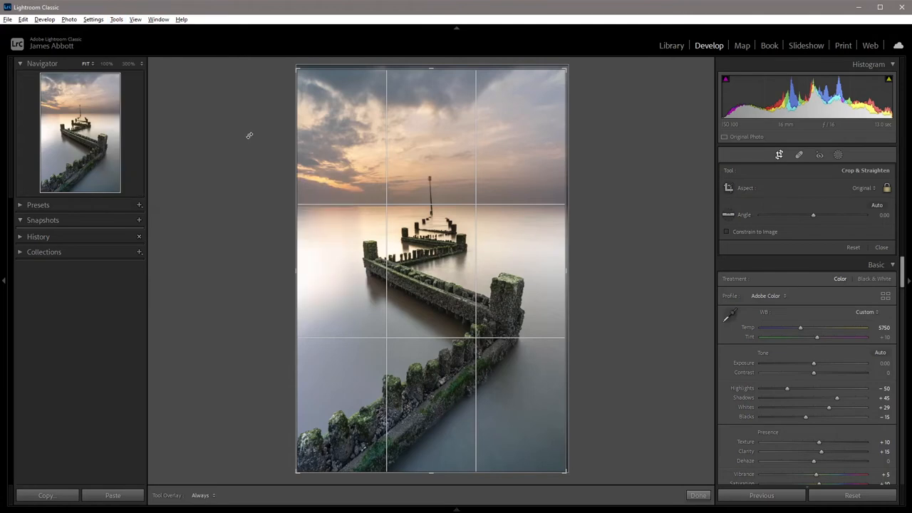
mouse_move(254, 139)
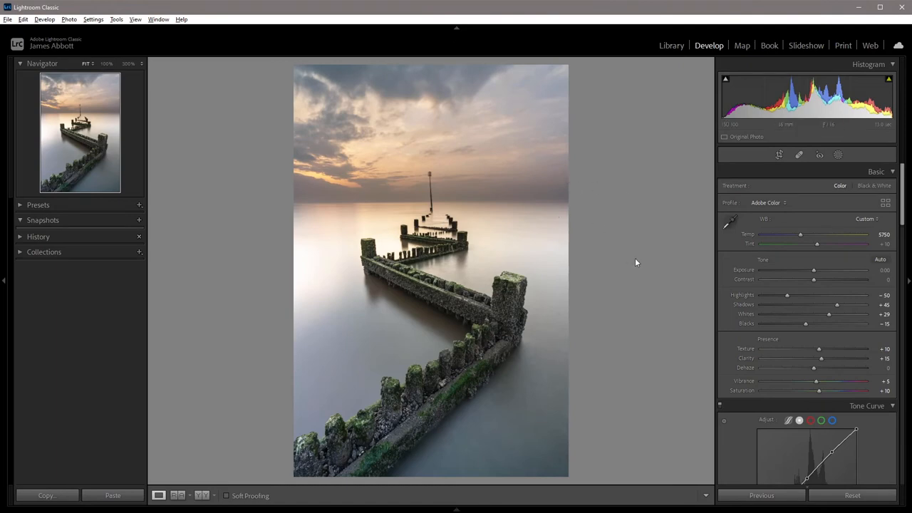
mouse_move(661, 285)
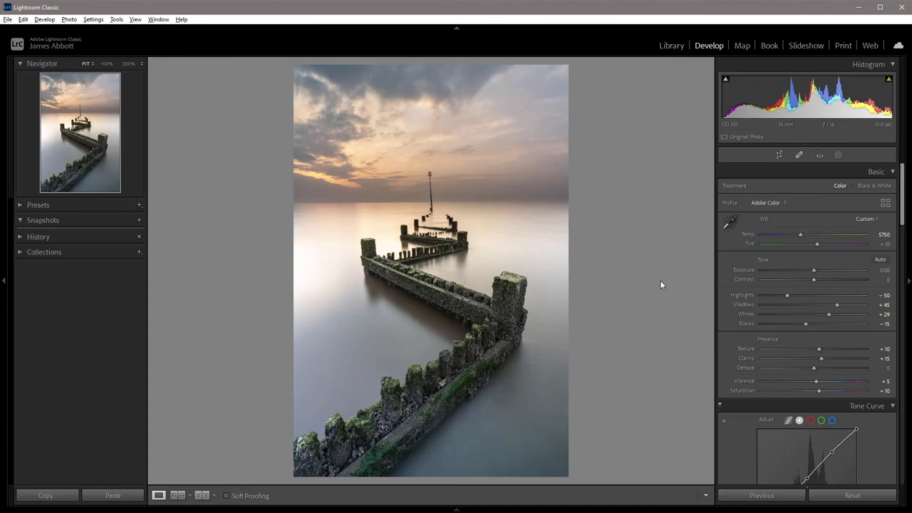
Re-enter Crop & Straighten to review the thirds guide over the pier photo
click(778, 154)
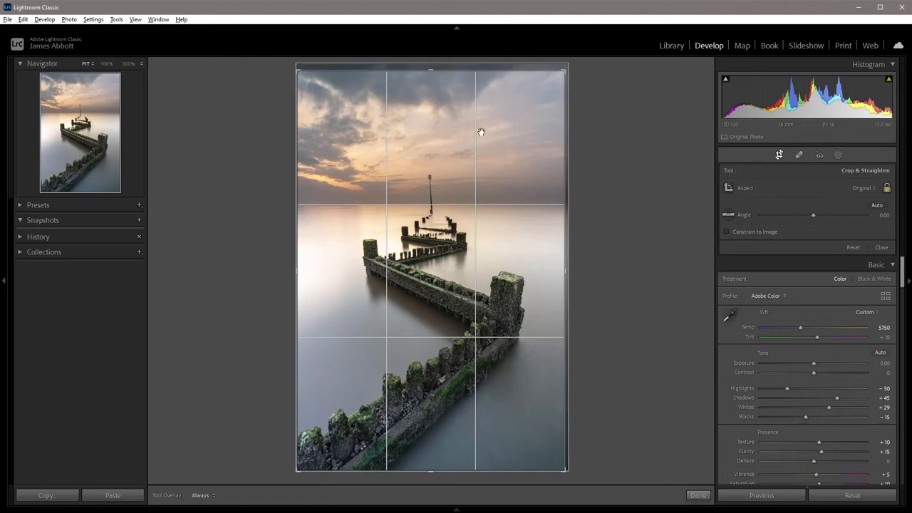
mouse_move(405, 230)
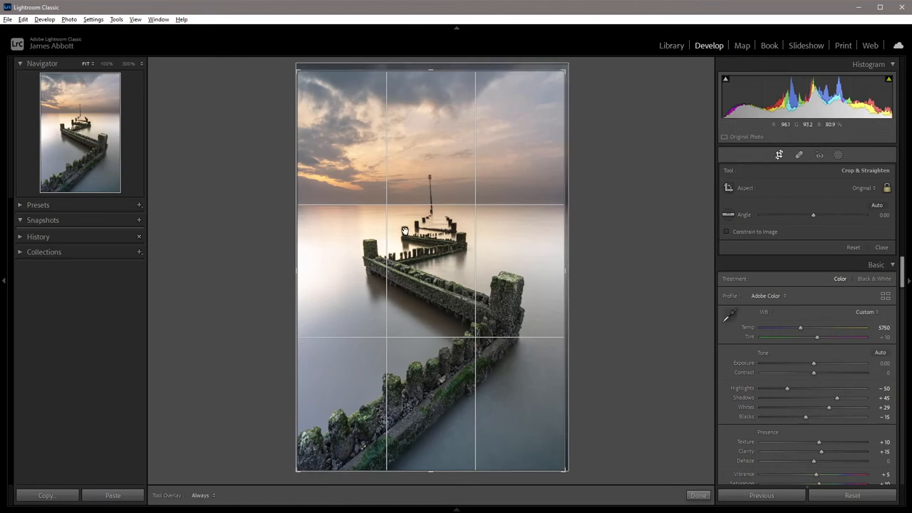